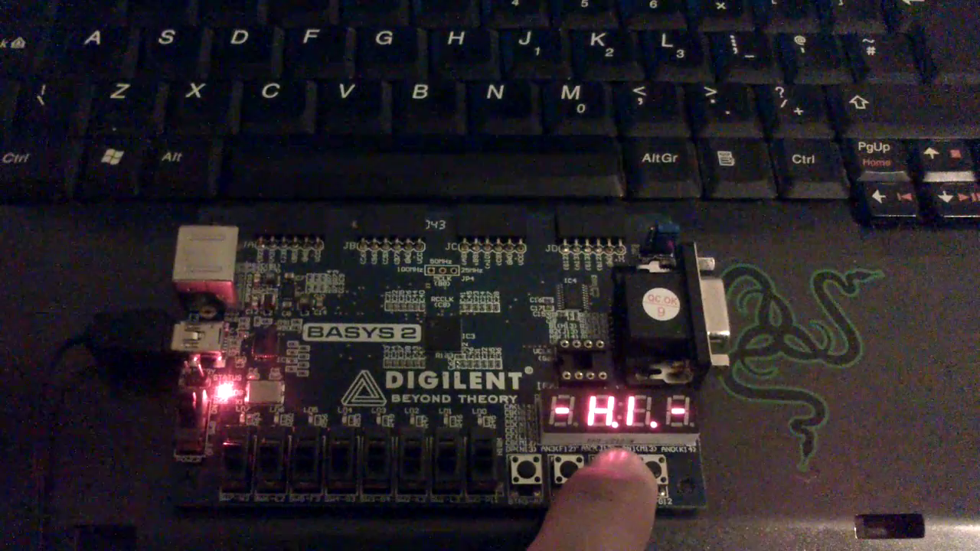
click(569, 475)
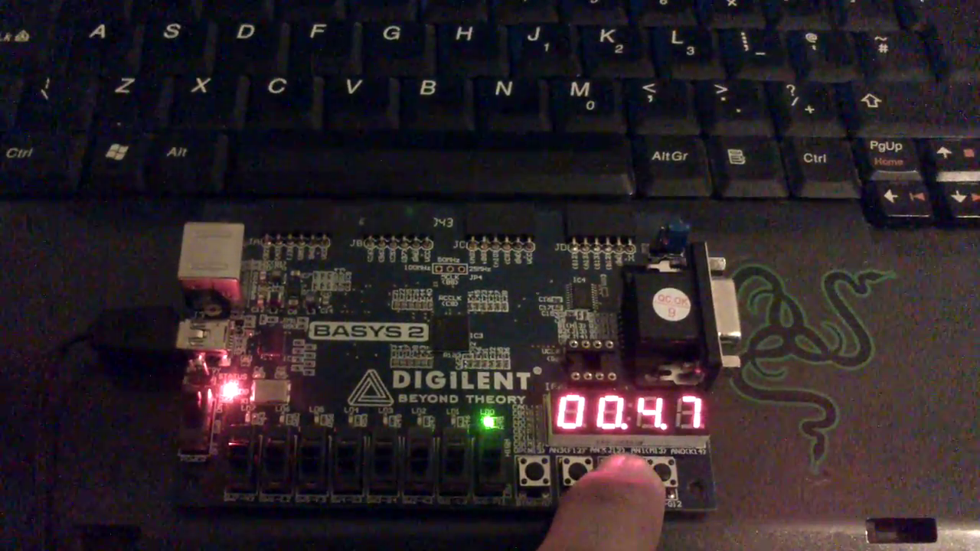